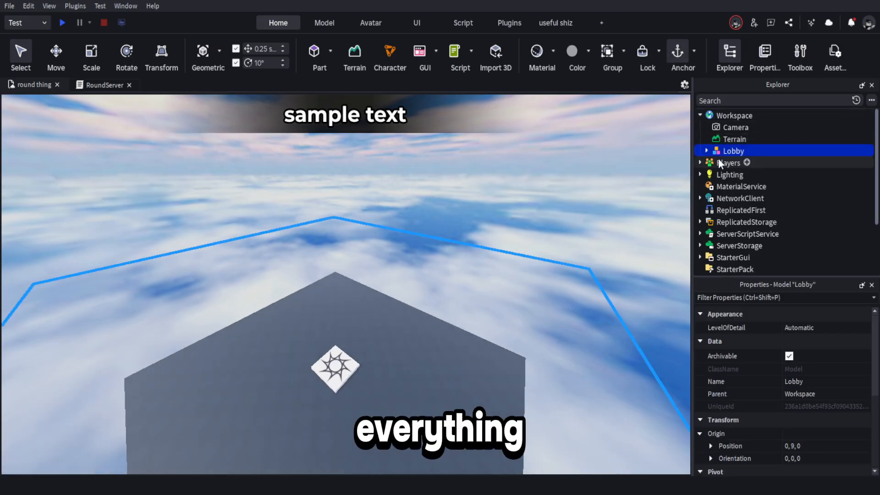
Remove the old Lobby model and RoundServer script from the Workspace
{"action": "left_click", "coordinate": [700, 210]}
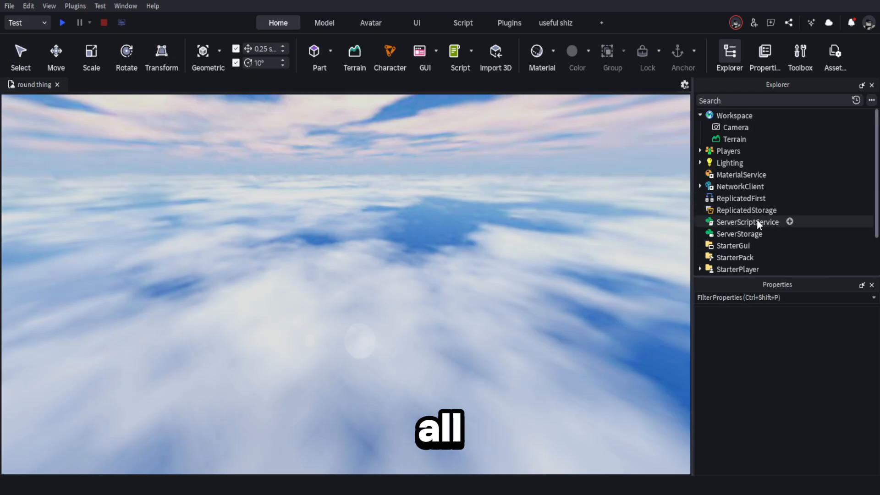
Insert AshtonLua's Round System V3 from My Models and select its folder for distribution
{"action": "left_click", "coordinate": [797, 52]}
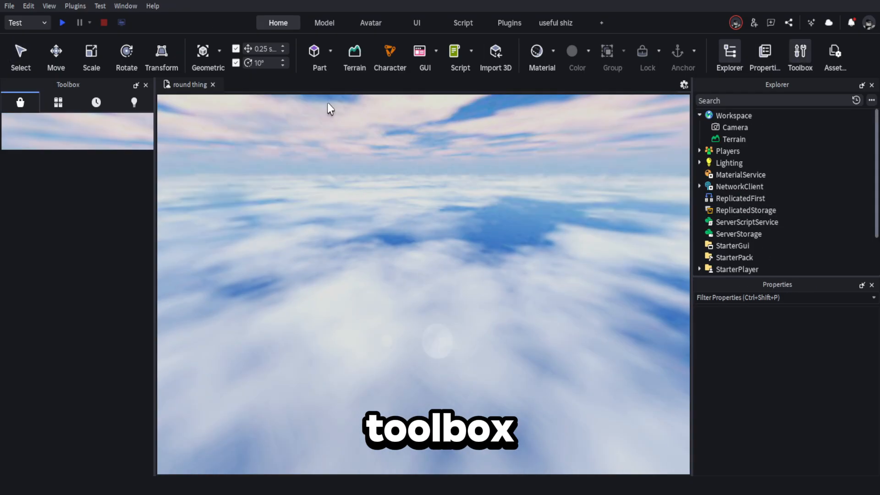
{"action": "left_click", "coordinate": [58, 102]}
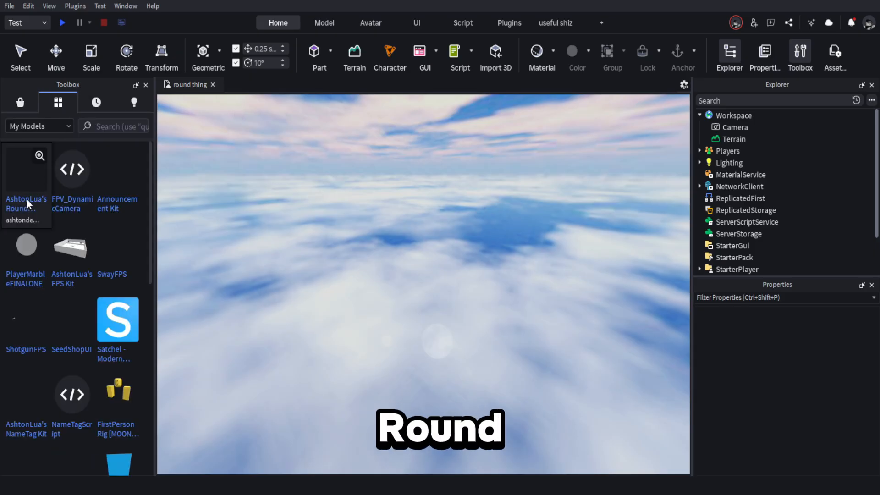
{"action": "left_click", "coordinate": [25, 170]}
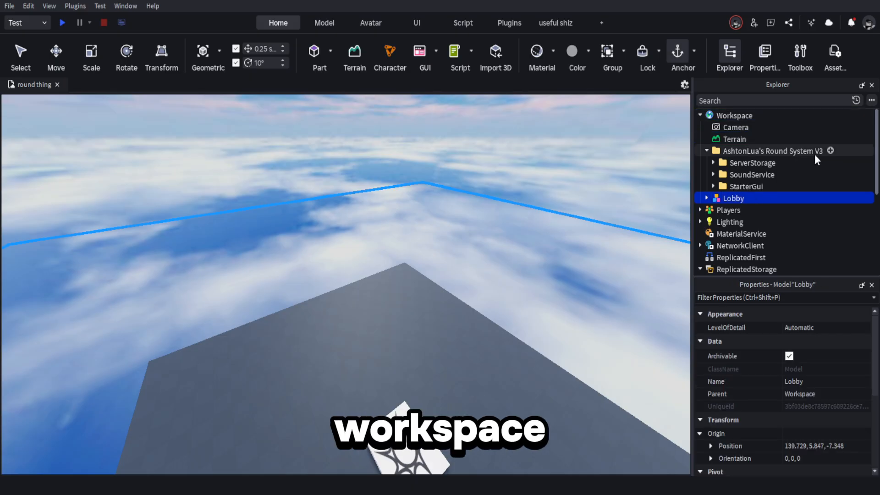
{"action": "left_click", "coordinate": [741, 187]}
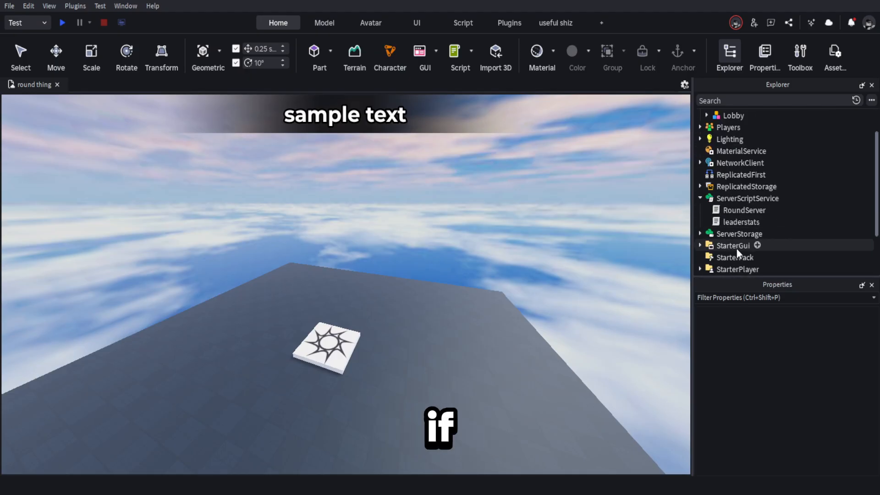
Review the RoundServer script's Sword tool give and remove code
{"action": "left_click", "coordinate": [743, 210]}
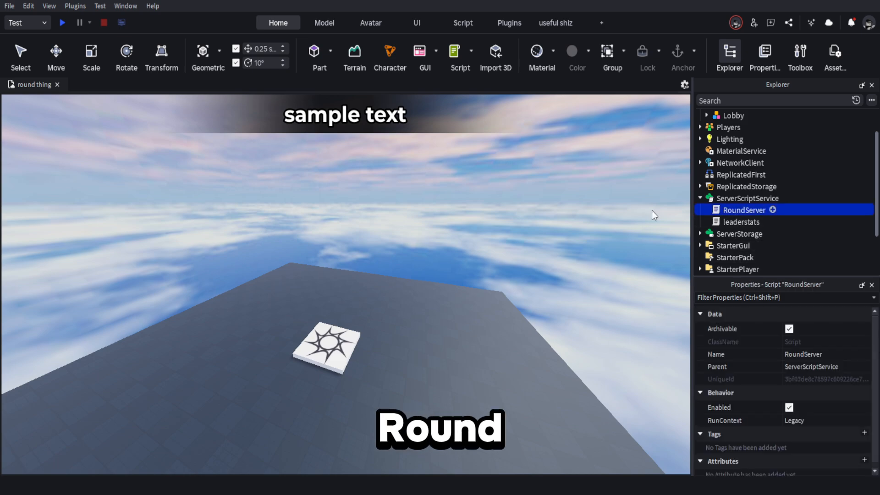
{"action": "double_click", "coordinate": [745, 209]}
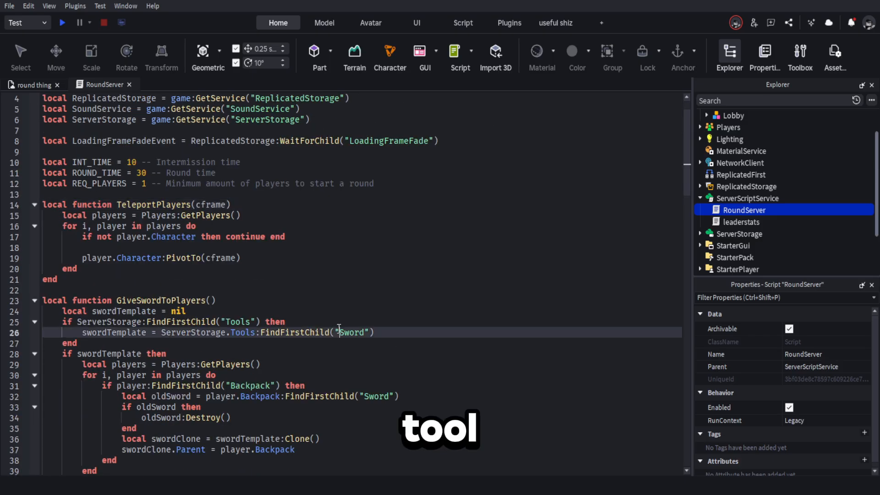
{"action": "double_click", "coordinate": [352, 333]}
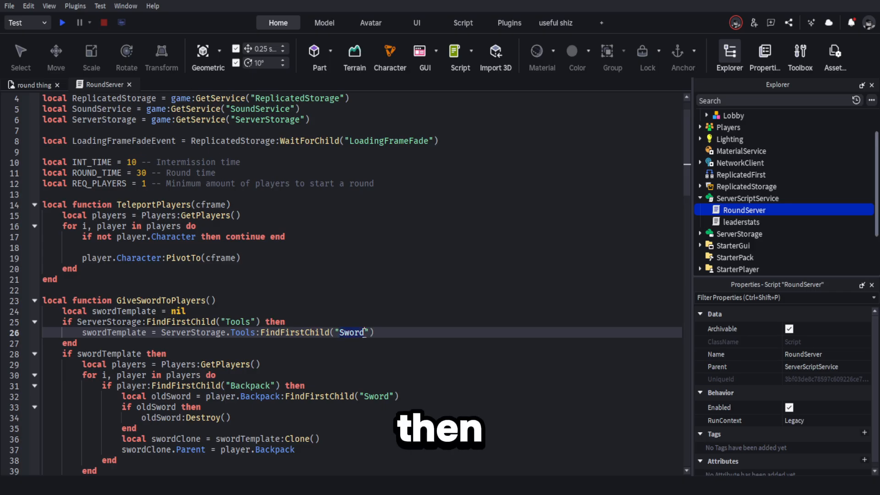
{"action": "scroll", "scroll_direction": "down", "scroll_amount": 3}
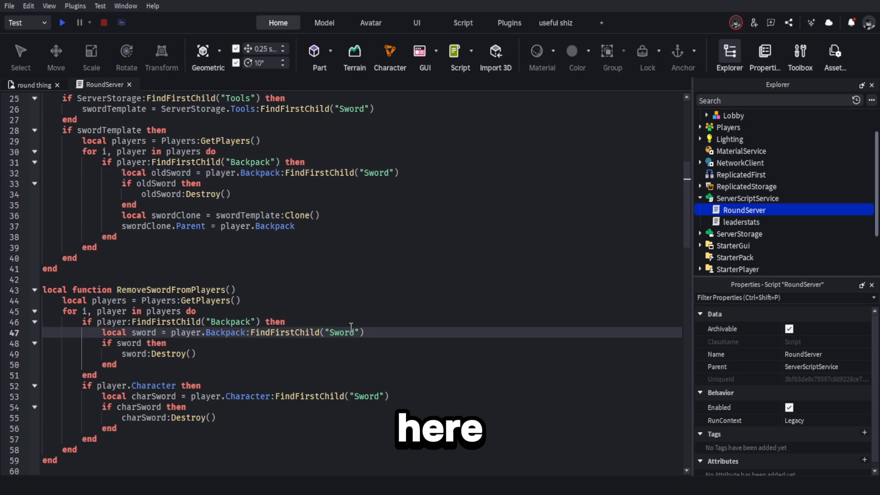
{"action": "scroll", "scroll_direction": "up", "scroll_amount": 3}
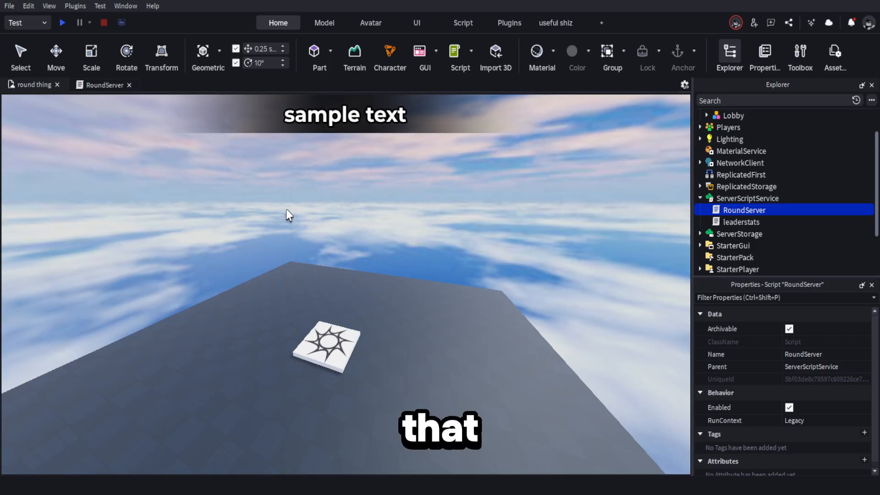
Expand ReplicatedStorage to show the Maps folder and LoadingFrameFade event
{"action": "left_click", "coordinate": [60, 22]}
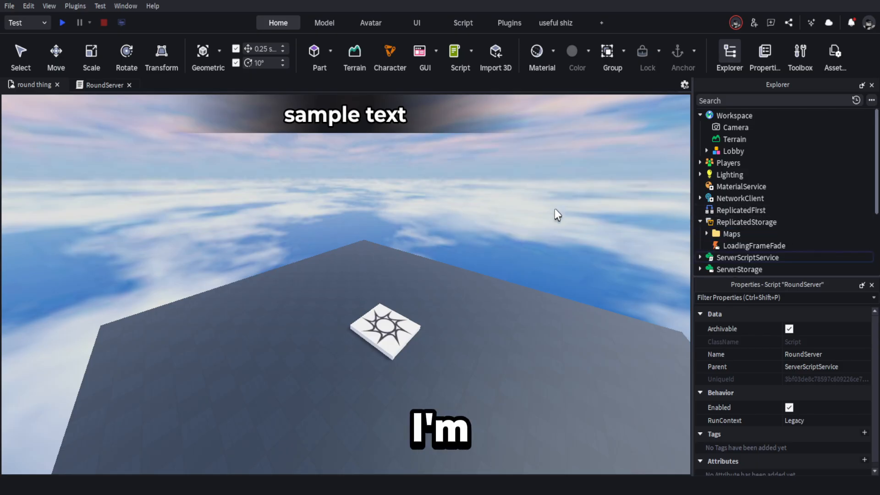
Inspect the Baseplate map's Floor and TelePart pieces and anchor them
{"action": "left_click", "coordinate": [746, 246]}
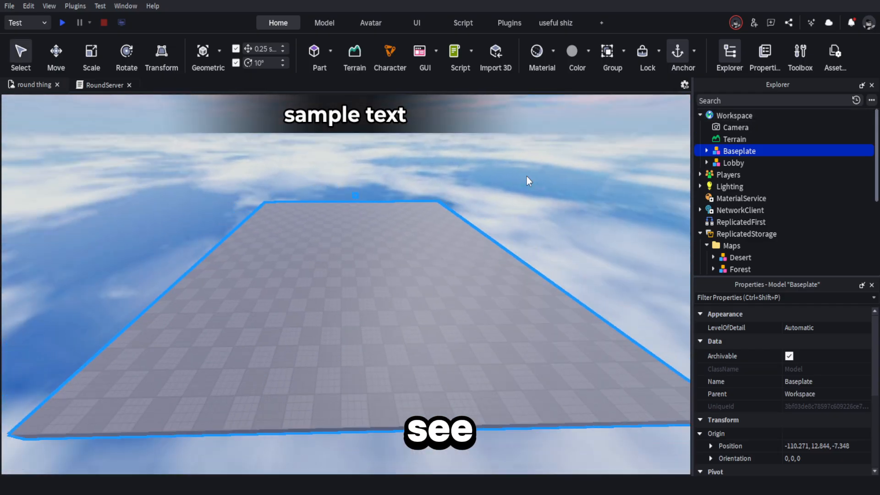
{"action": "left_click", "coordinate": [707, 150]}
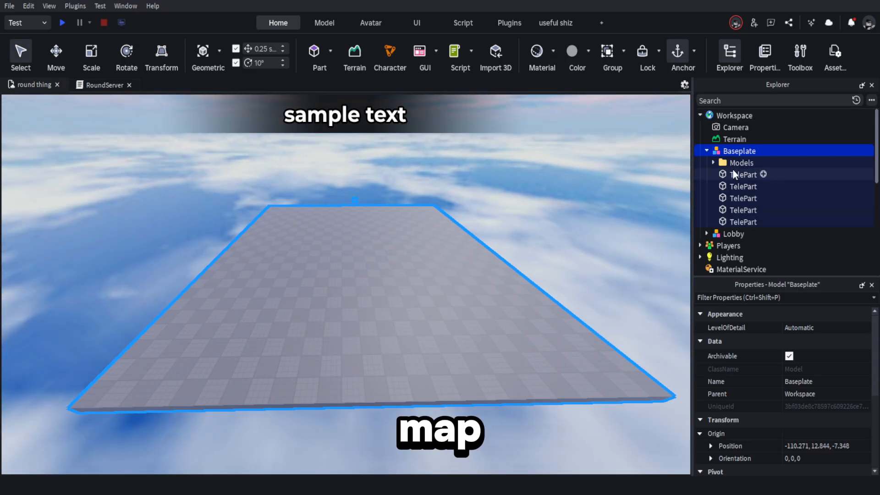
{"action": "left_click", "coordinate": [741, 163]}
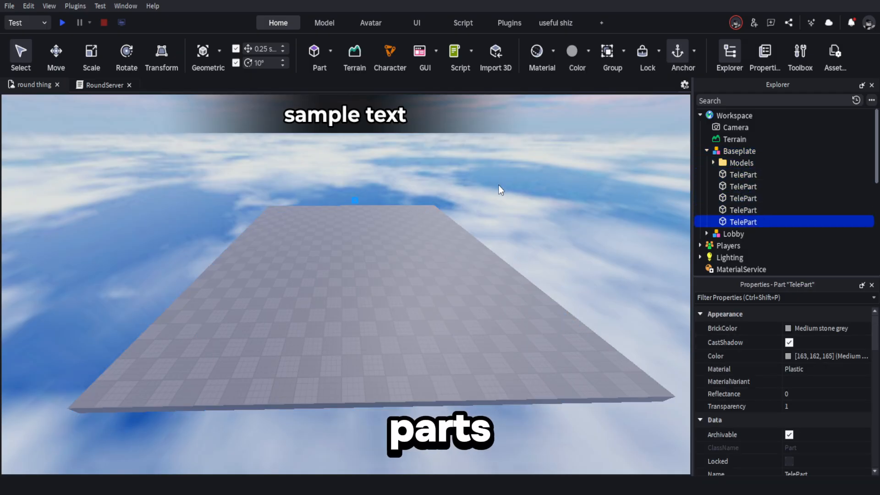
{"action": "left_click", "coordinate": [742, 175]}
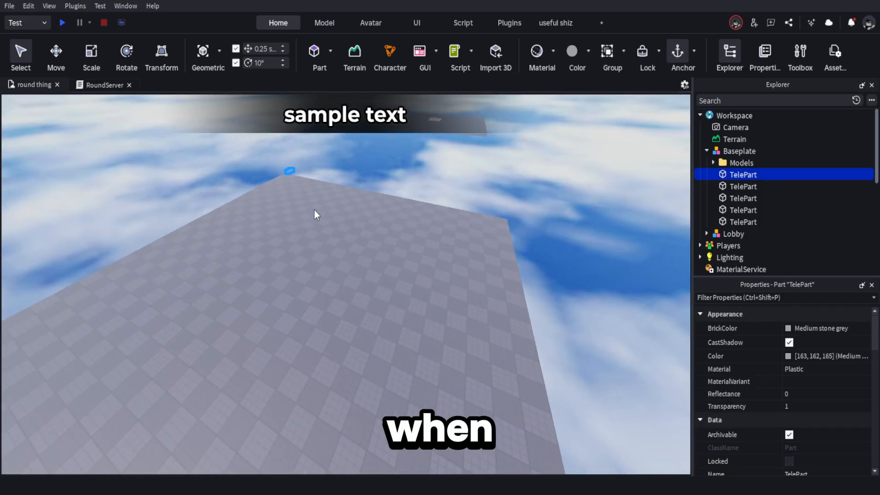
{"action": "left_click", "coordinate": [740, 163]}
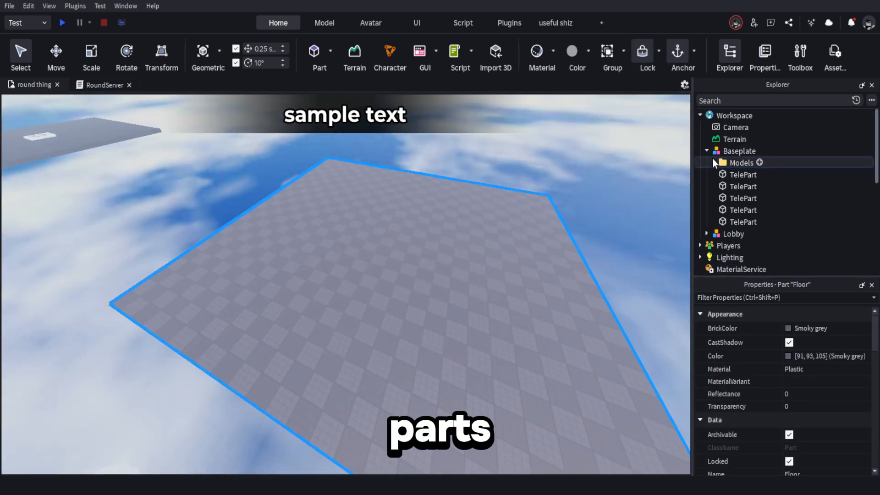
Move the Baseplate model into ReplicatedStorage's Maps folder beside Desert and Forest
{"action": "scroll", "scroll_direction": "down", "scroll_amount": 3}
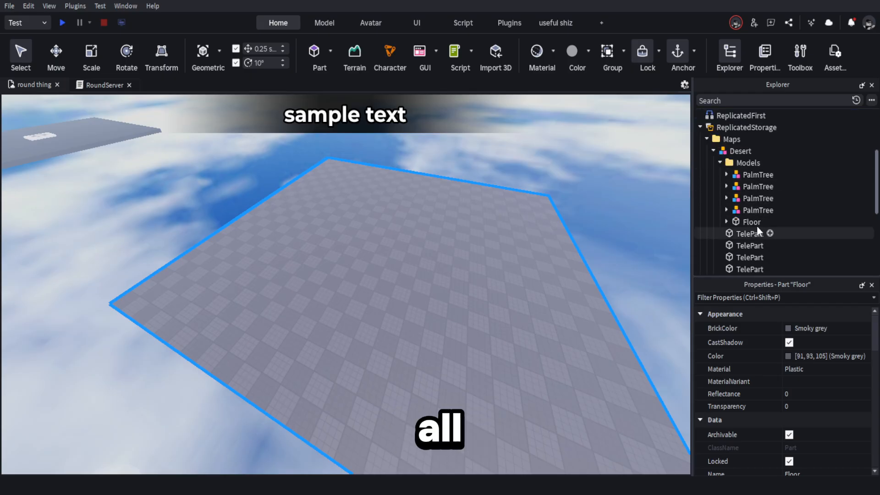
{"action": "left_click", "coordinate": [707, 139]}
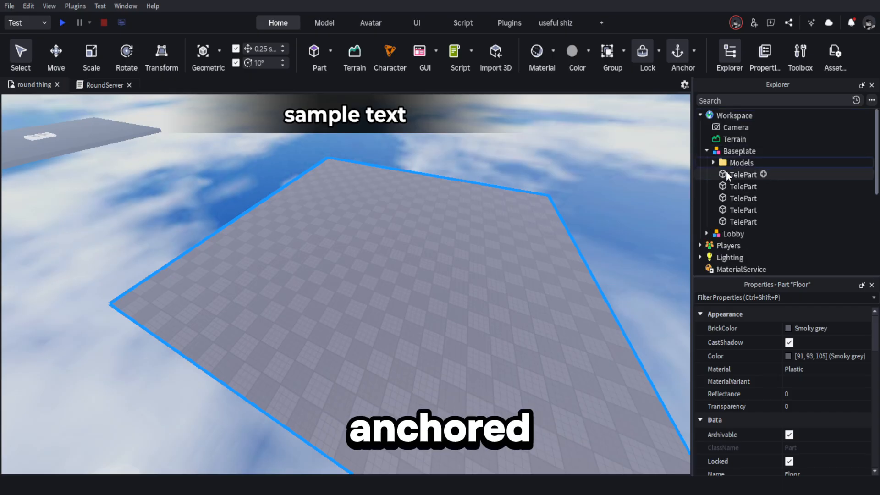
{"action": "left_click", "coordinate": [743, 174]}
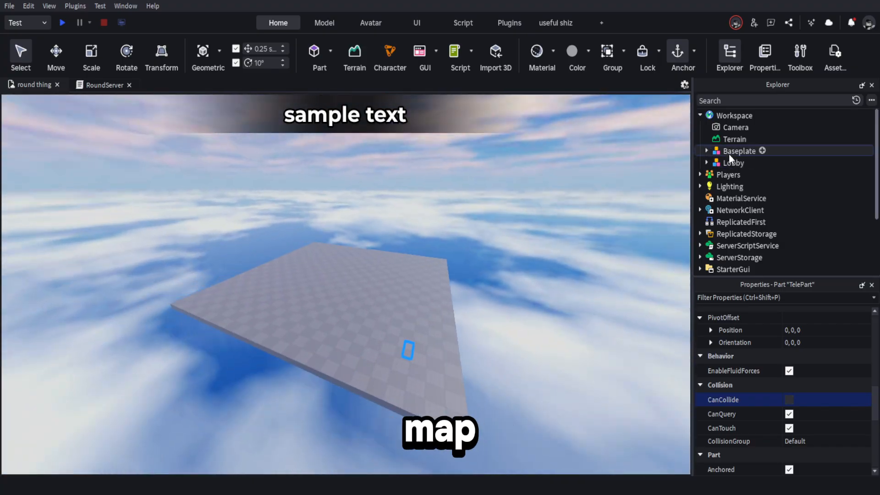
{"action": "left_click", "coordinate": [739, 150]}
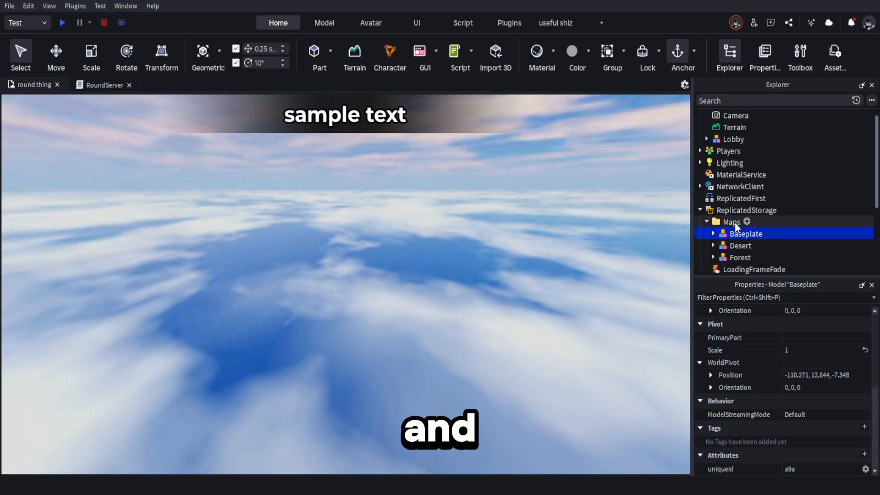
Expand SoundService's Music and view the Game, Lobby and StatusChanged sound settings
{"action": "left_click", "coordinate": [706, 221]}
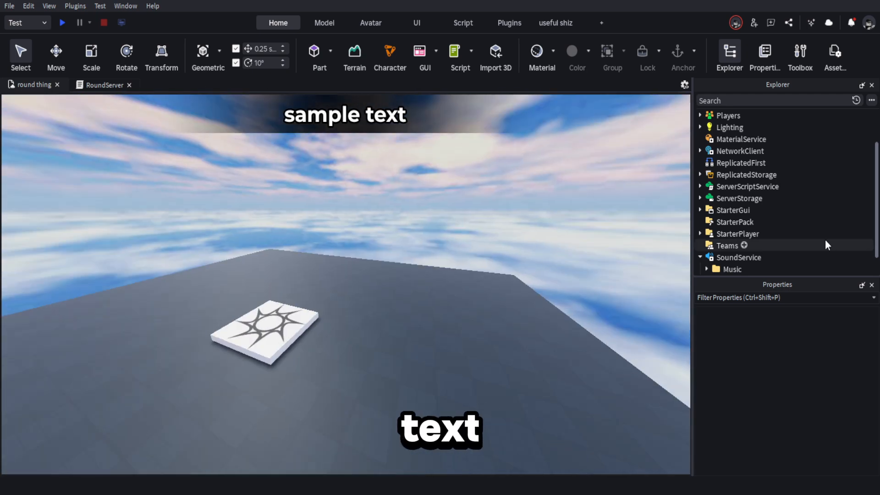
{"action": "left_click", "coordinate": [701, 198]}
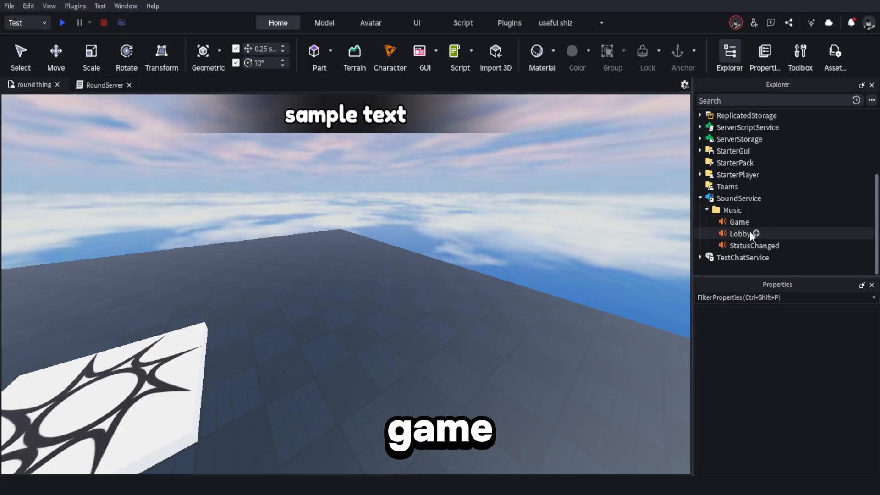
{"action": "left_click", "coordinate": [739, 222]}
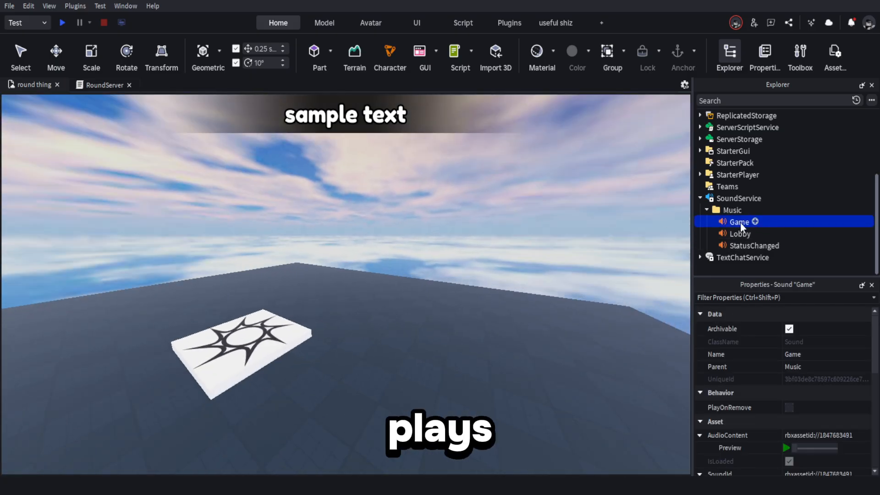
{"action": "left_click", "coordinate": [740, 234]}
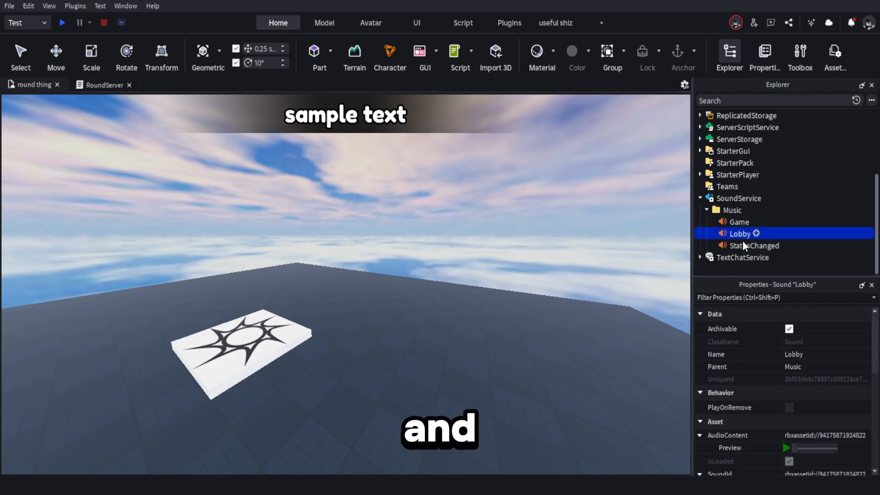
{"action": "left_click", "coordinate": [754, 246]}
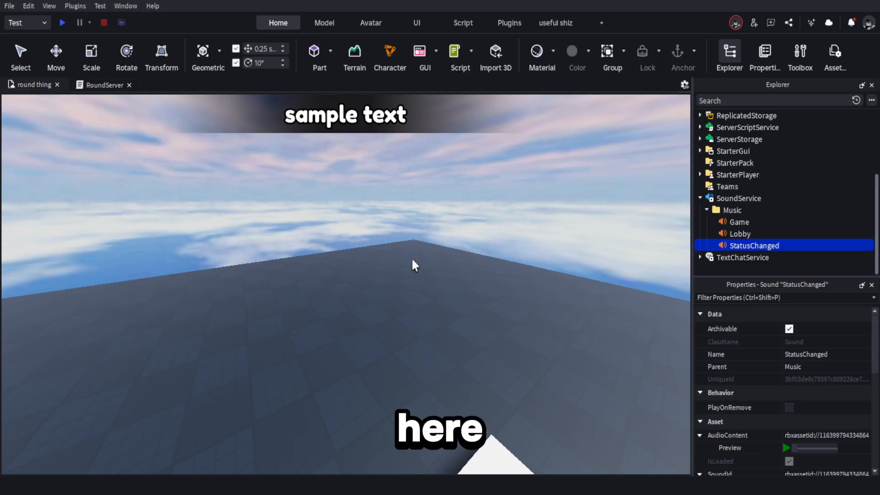
Paste new audio asset IDs into the Lobby and Game music SoundId properties
{"action": "left_click", "coordinate": [800, 50]}
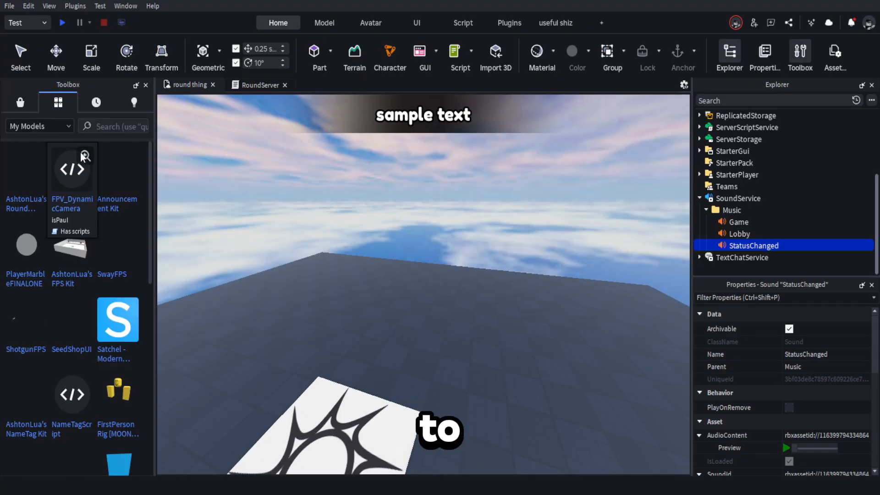
{"action": "left_click", "coordinate": [20, 103]}
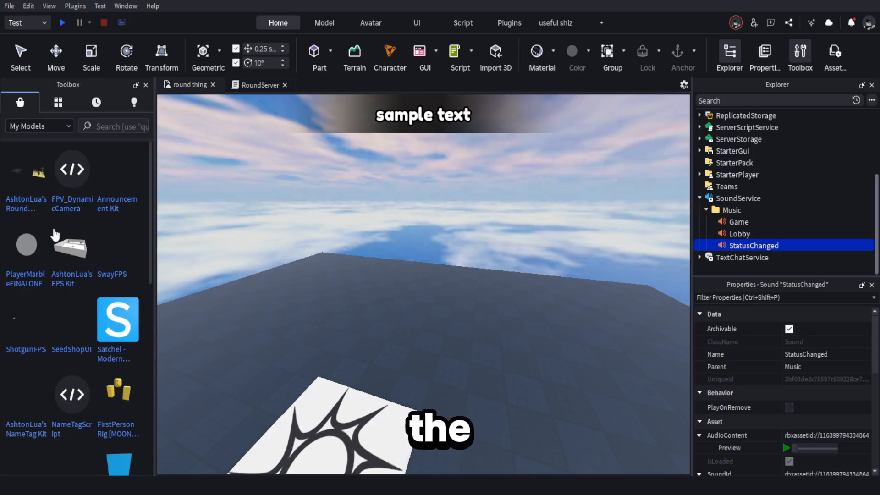
{"action": "left_click", "coordinate": [738, 234]}
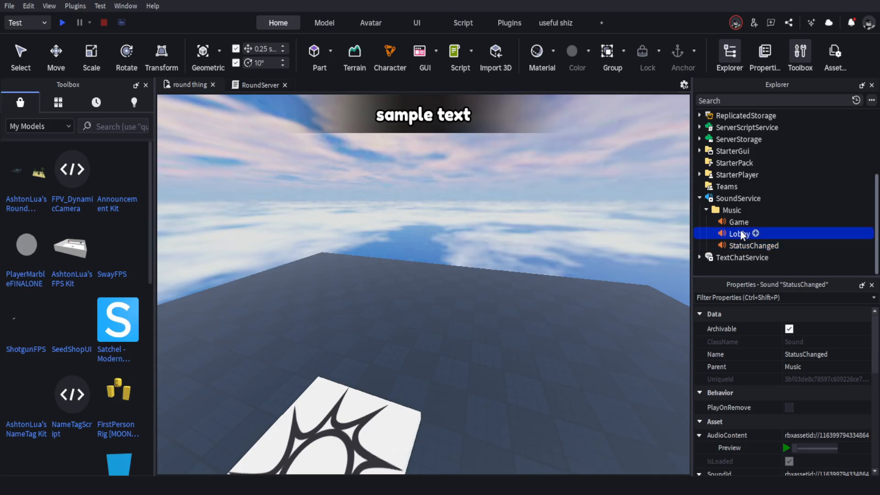
{"action": "left_click", "coordinate": [736, 234]}
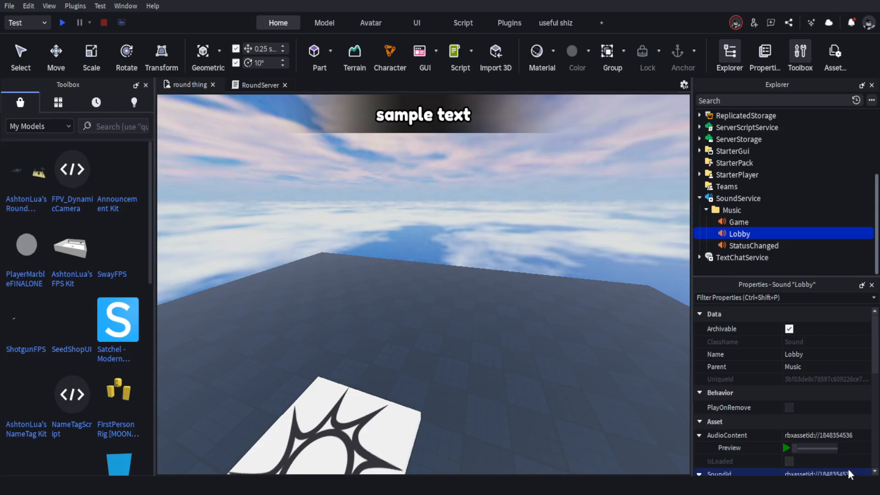
{"action": "left_click", "coordinate": [739, 222]}
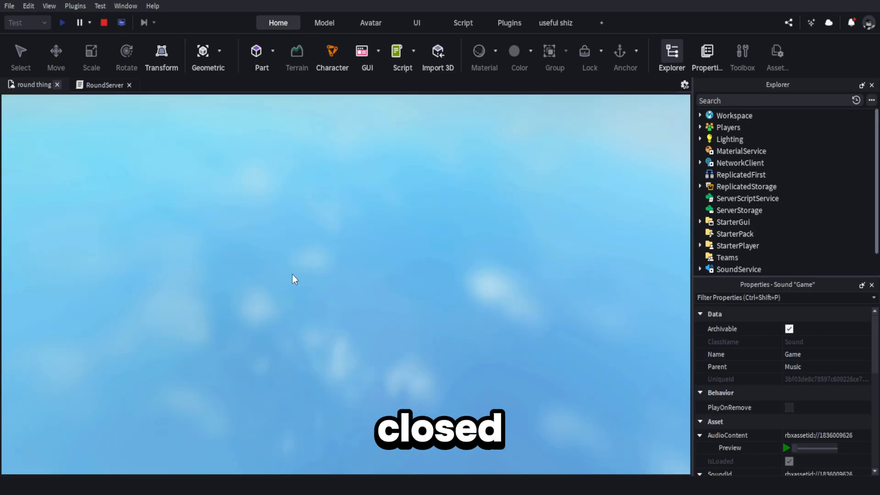
Play-test the place and watch a round count down on the forest map with a wins tally
{"action": "left_click", "coordinate": [61, 22]}
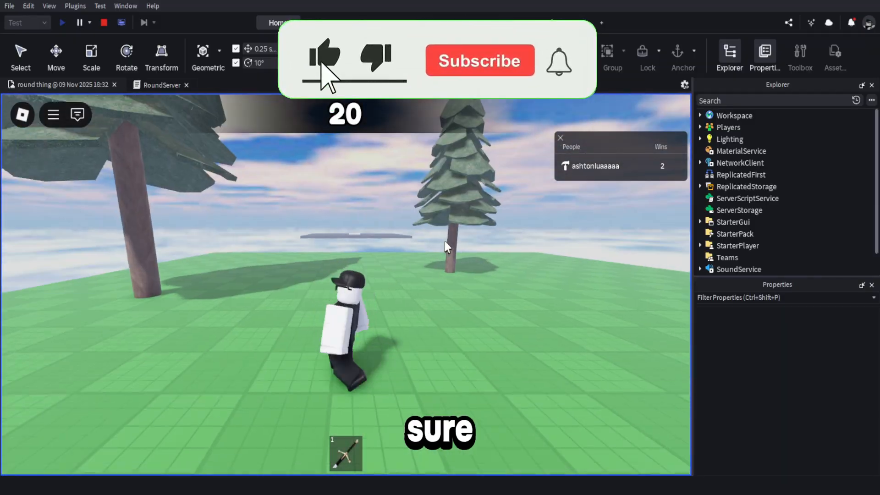
{"action": "left_click", "coordinate": [481, 60]}
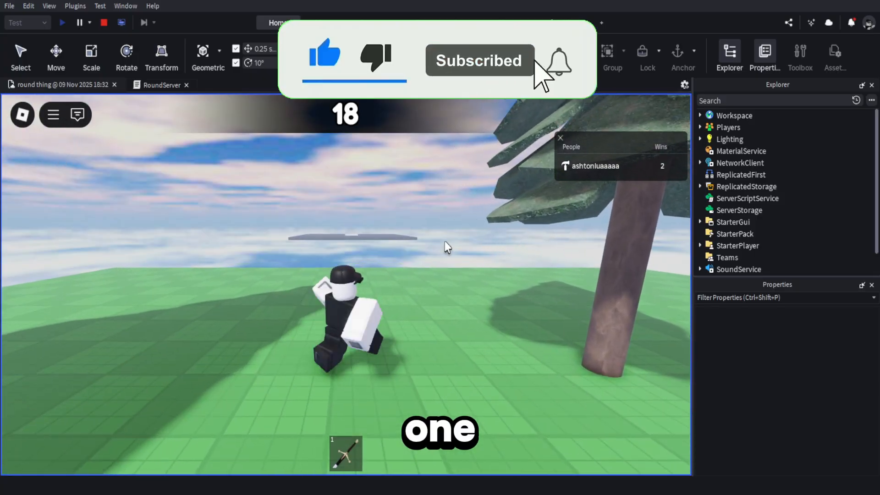